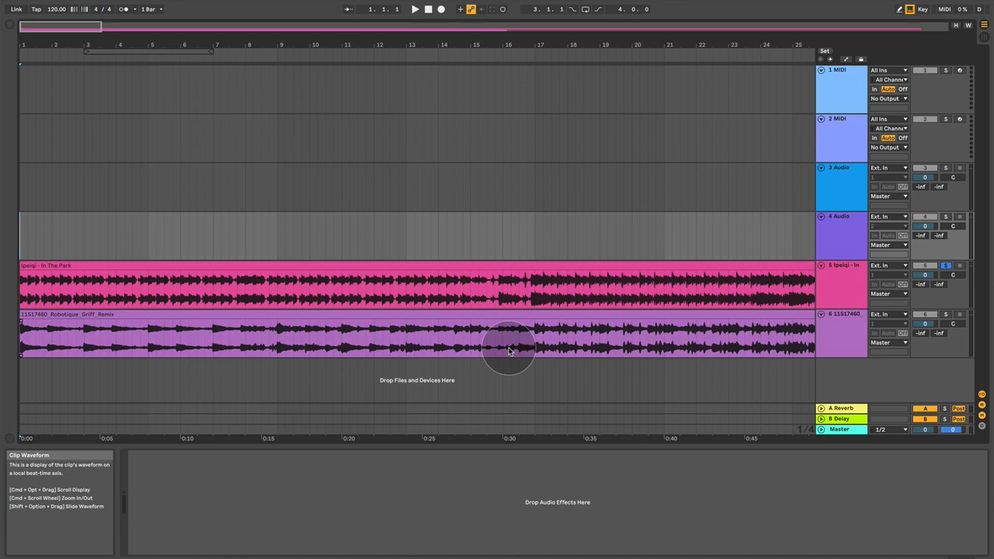
mouse_move(559, 113)
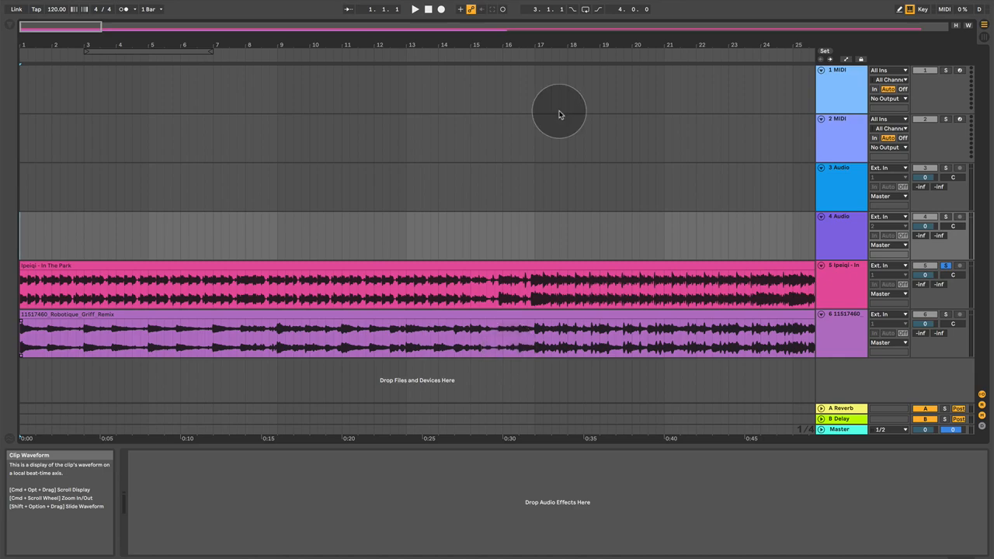
- Play the two-track arrangement through to around bar 17
key(p)
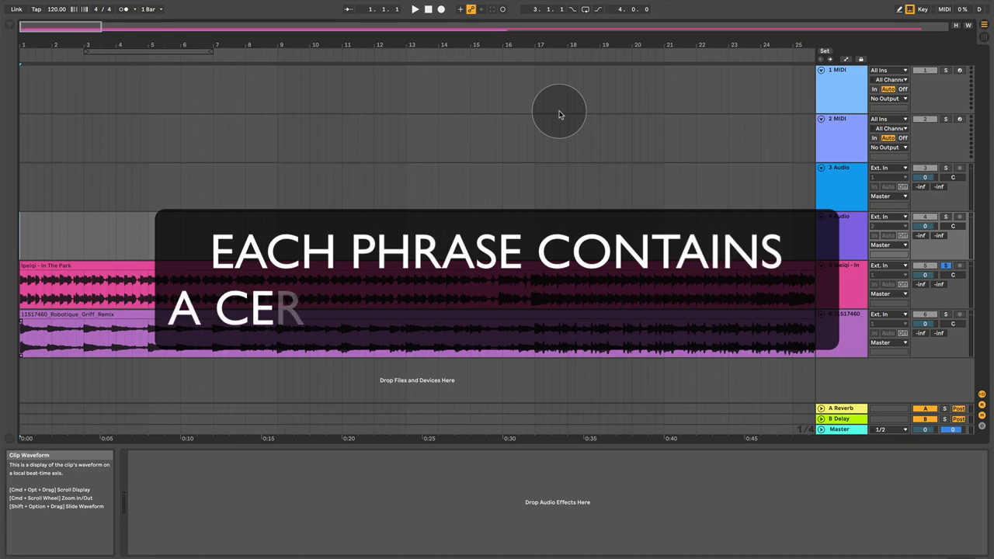
mouse_move(442, 136)
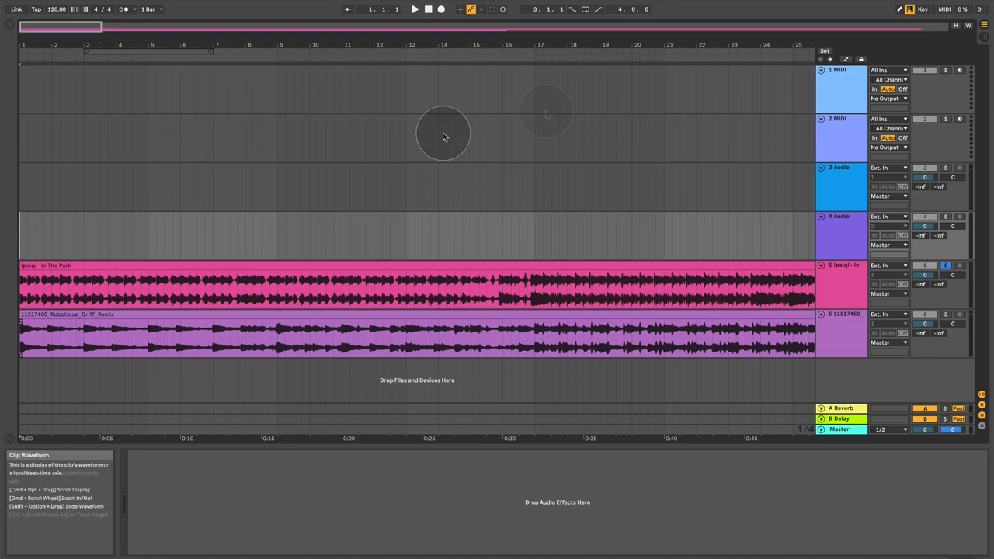
mouse_move(545, 114)
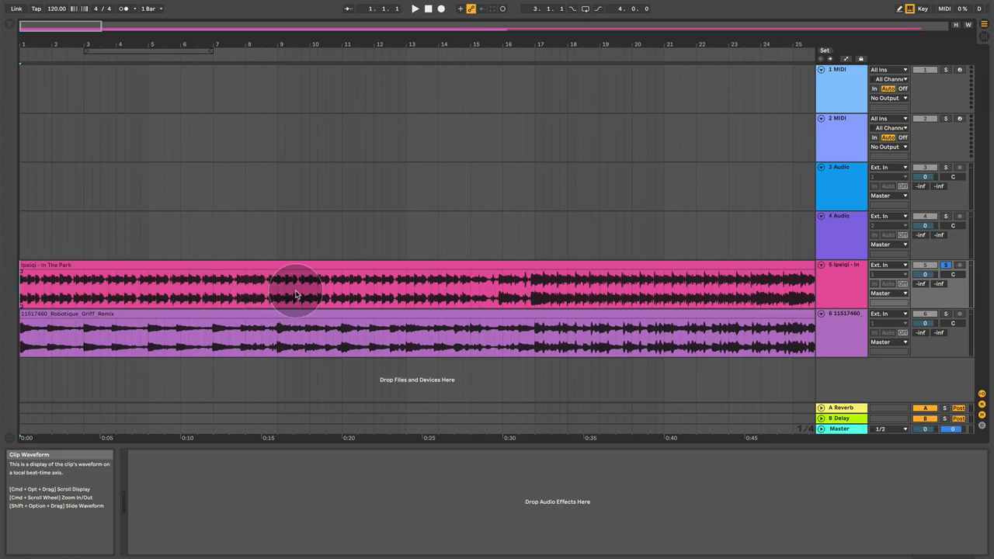
mouse_move(222, 140)
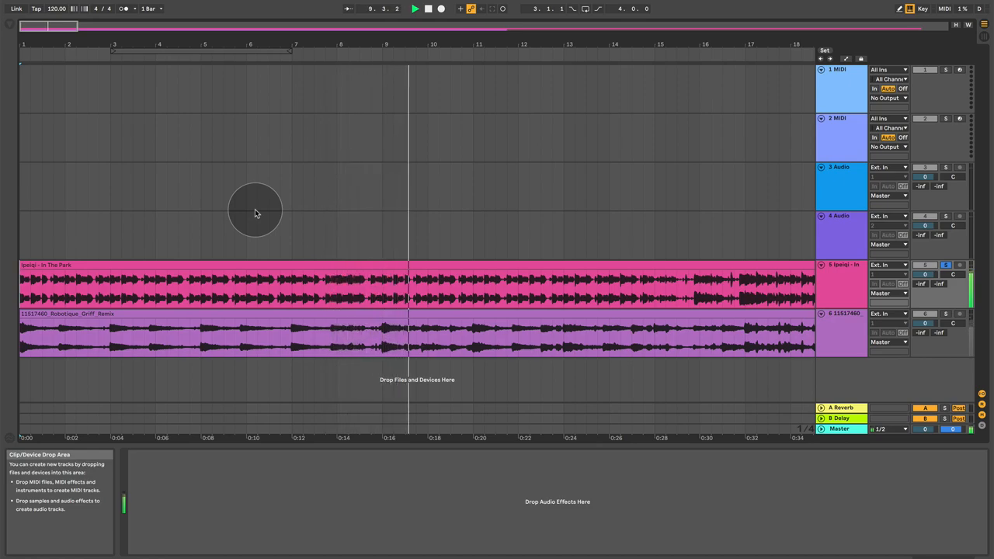
mouse_move(377, 286)
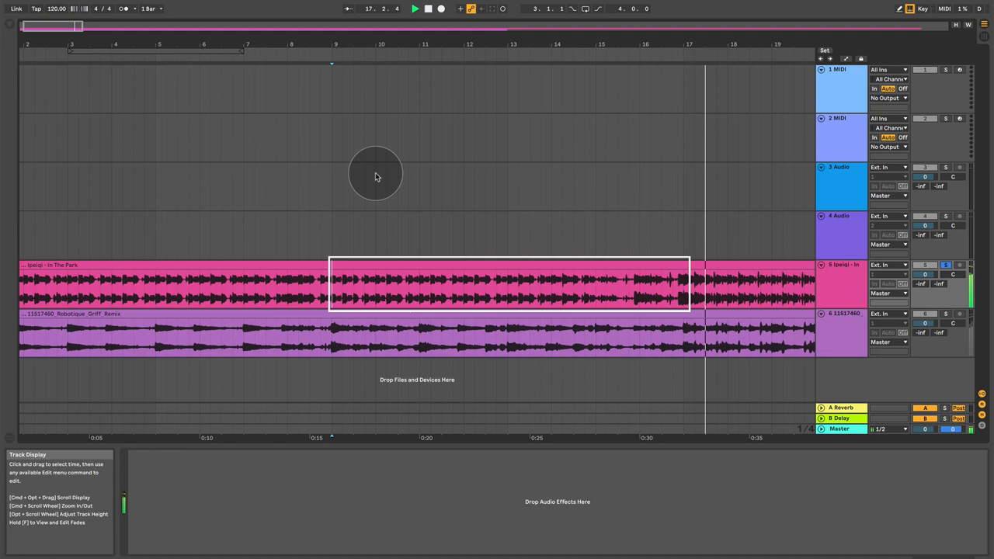
- Stop playback and move the start point back to bar 9
click(683, 291)
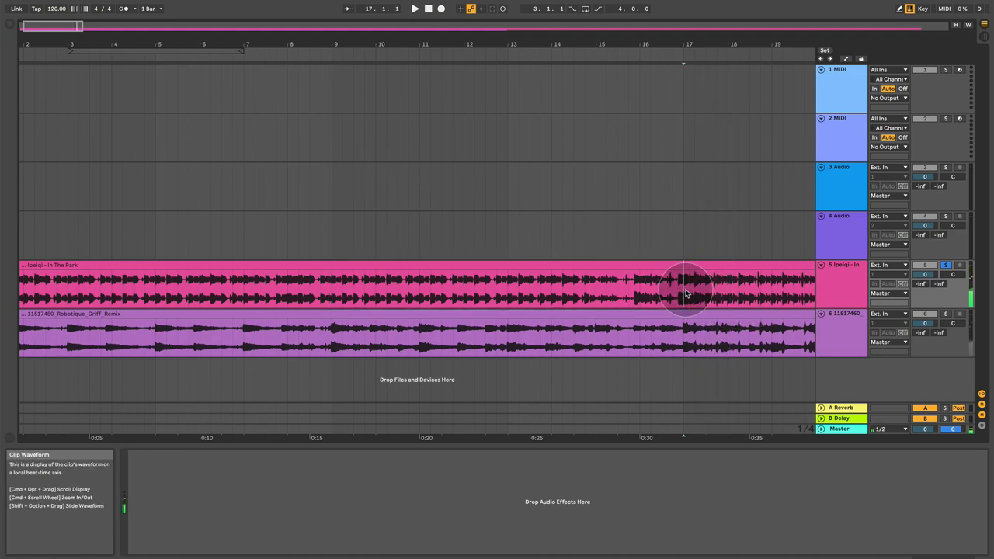
mouse_move(650, 47)
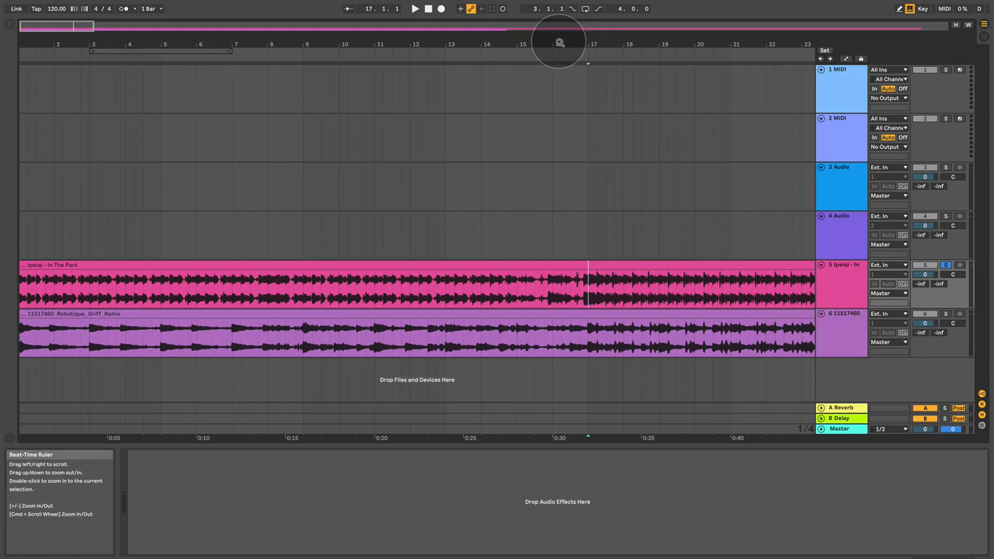
mouse_move(575, 260)
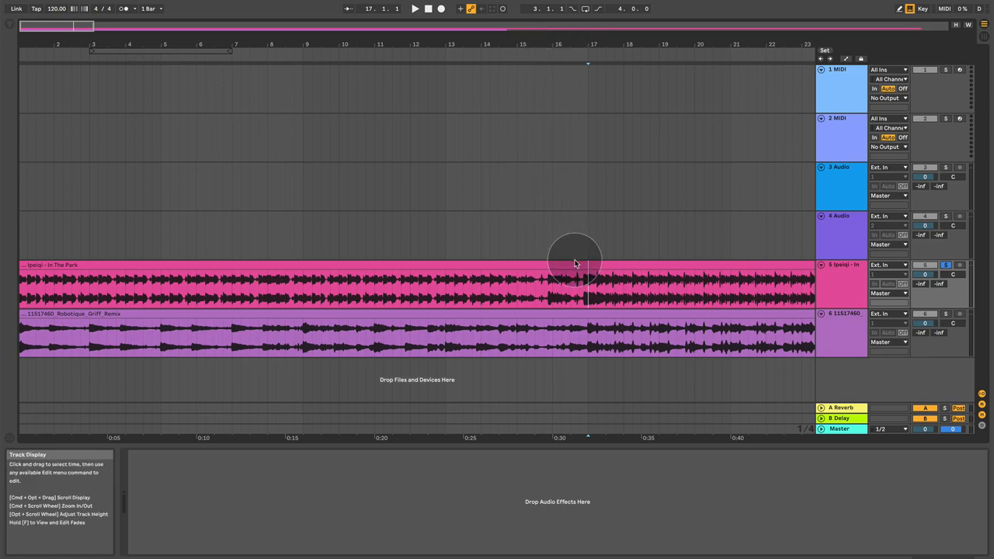
mouse_move(536, 296)
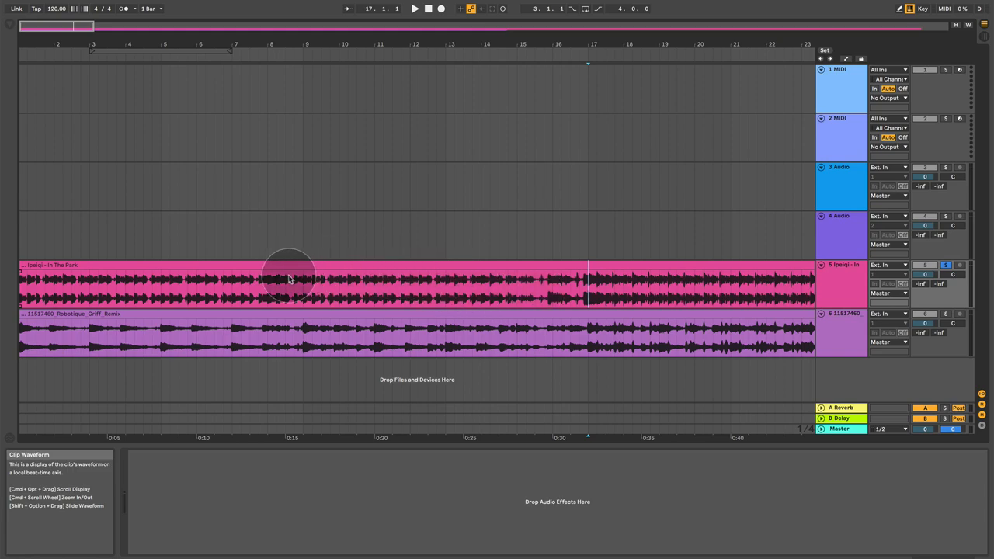
drag(303, 284, 586, 296)
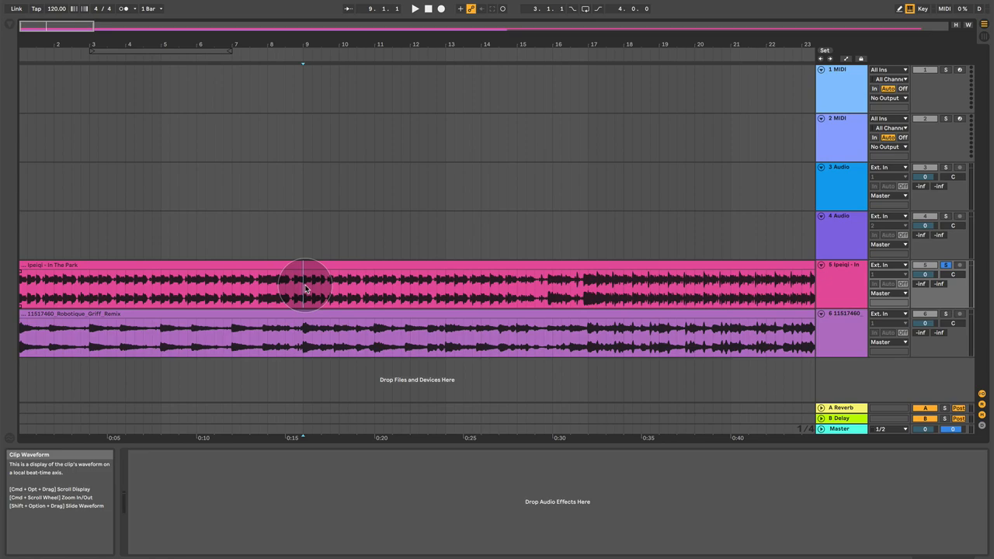
- Play the first song from bar 9 until past bar 19
click(415, 9)
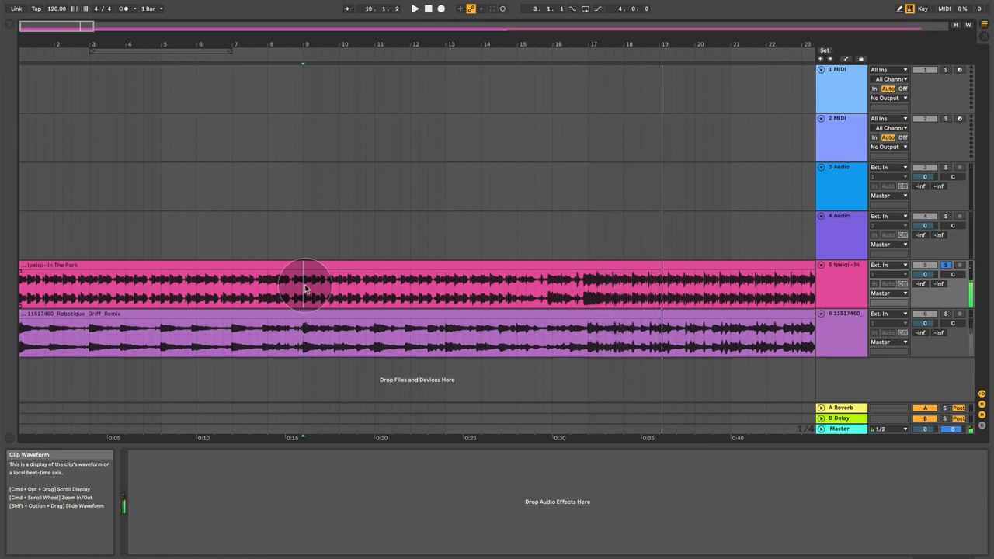
mouse_move(944, 314)
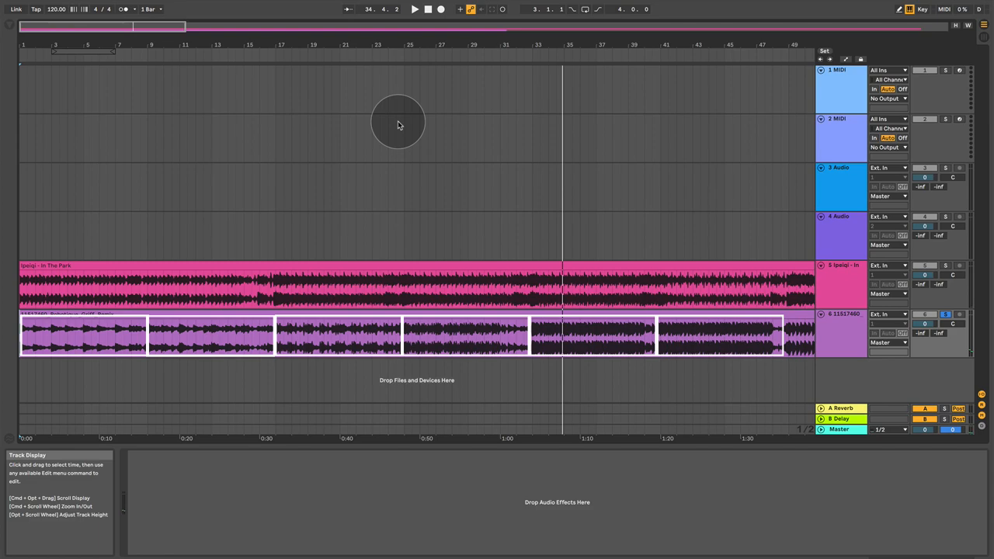
mouse_move(127, 39)
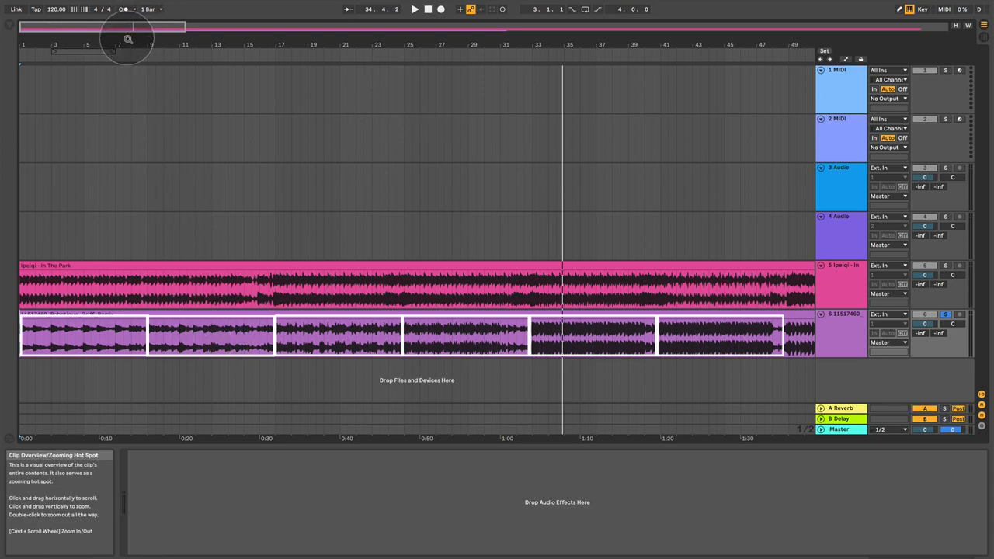